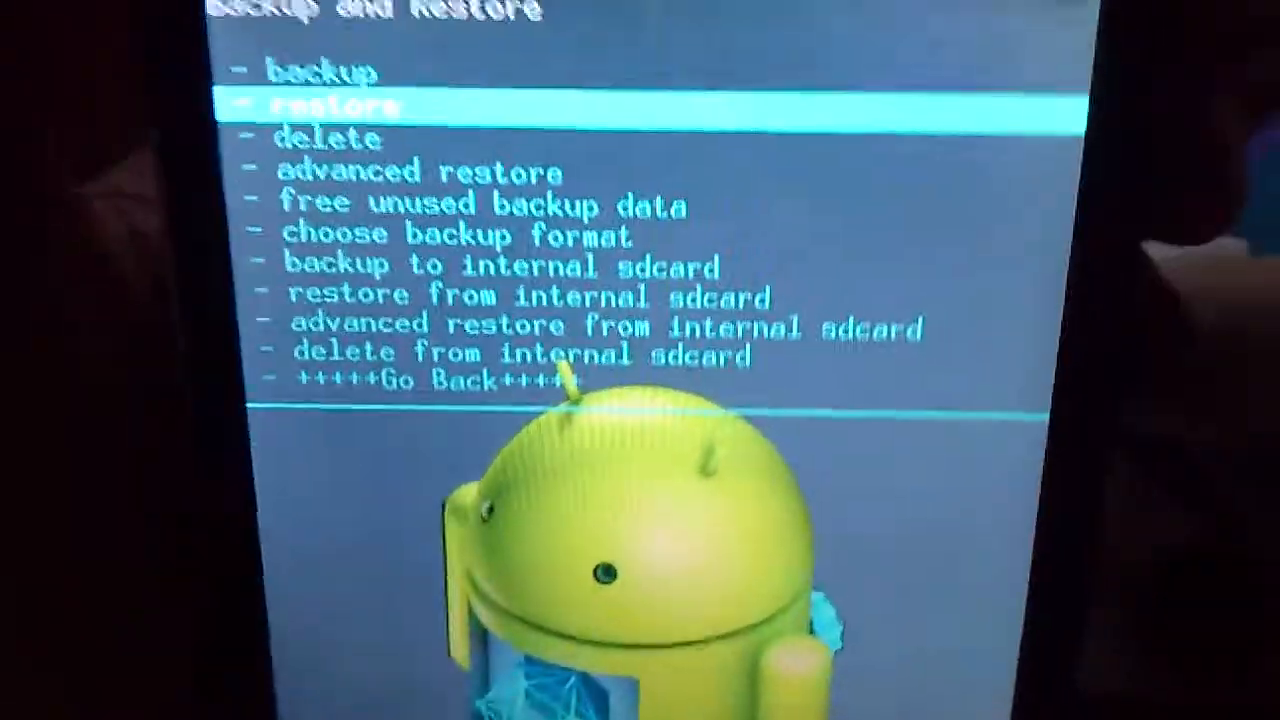
# Step: Choose restore in ClockworkMod's Backup and Restore menu to reload the saved backup
pyautogui.click(320, 106)
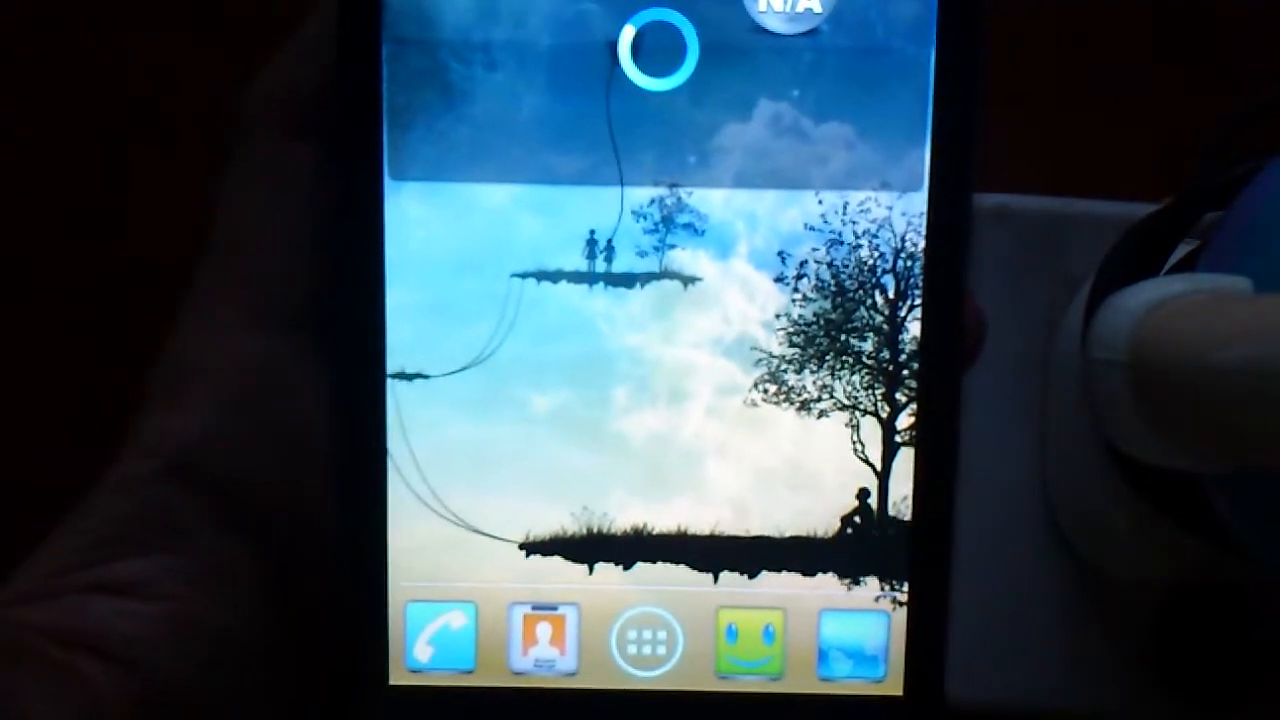
# Step: Launch ROM Toolbox Lite from the app drawer and scroll through the build.prop entries
pyautogui.click(640, 644)
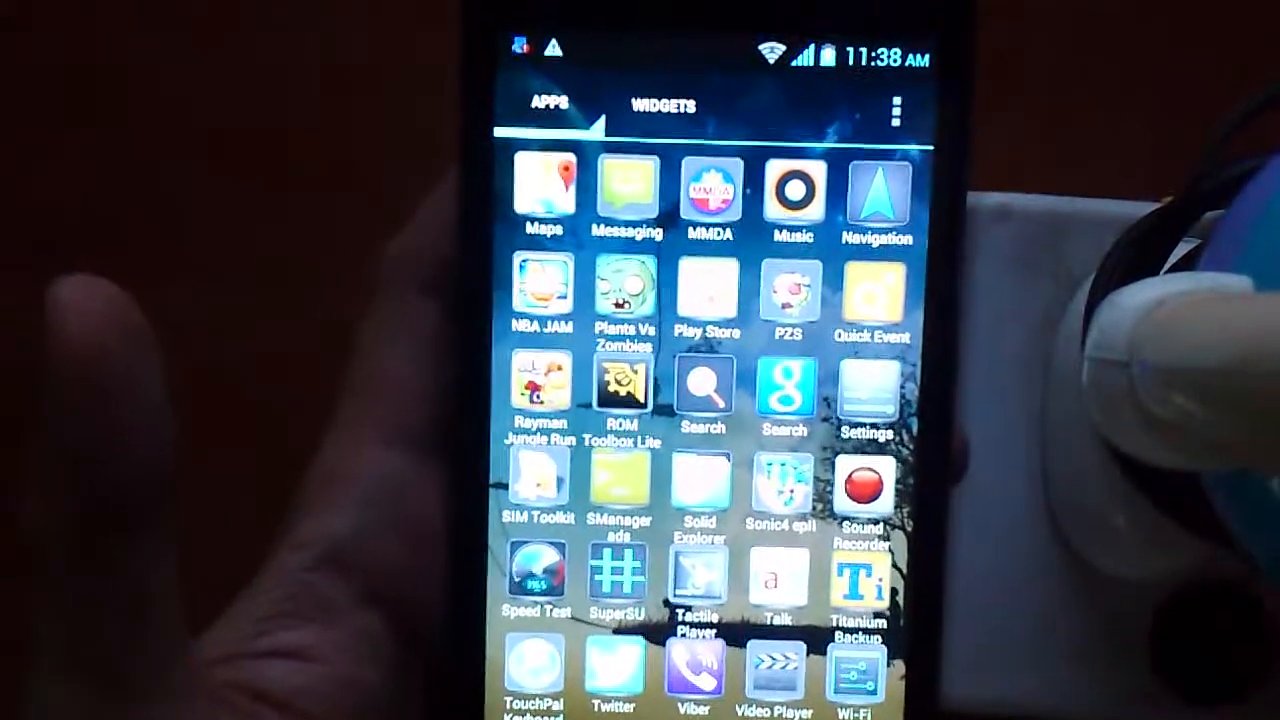
pyautogui.click(624, 390)
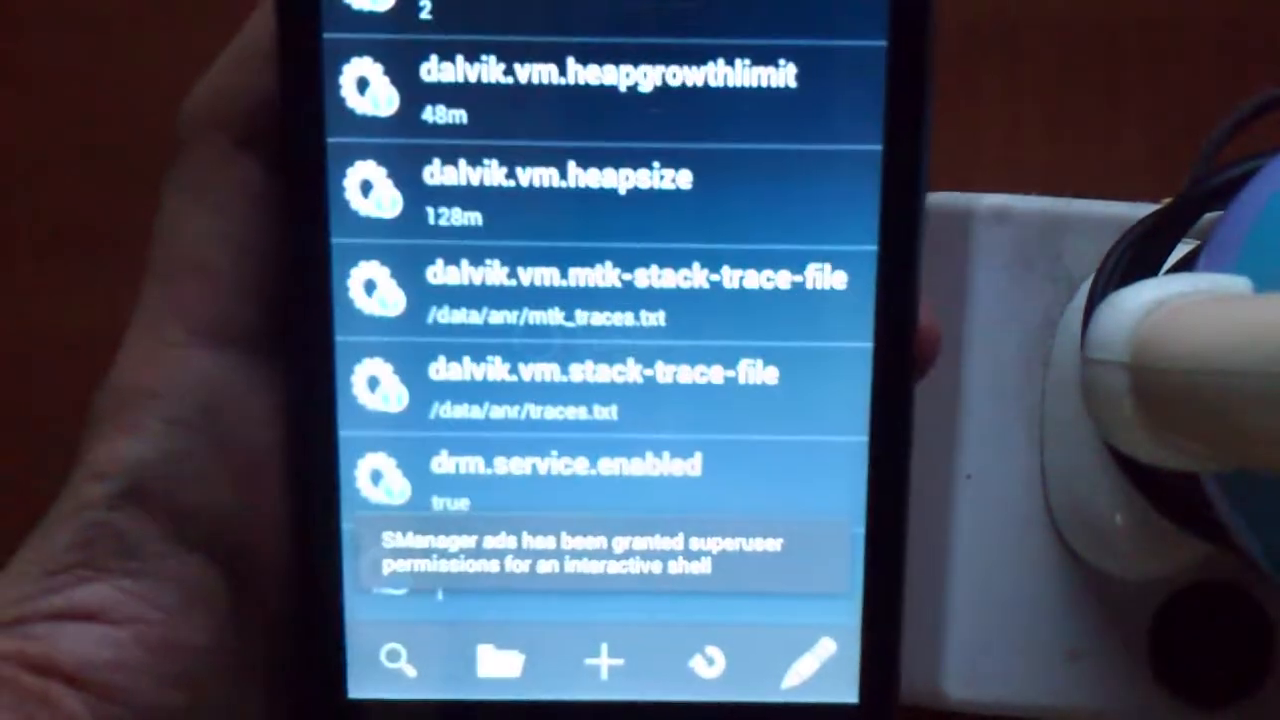
pyautogui.scroll(-3)
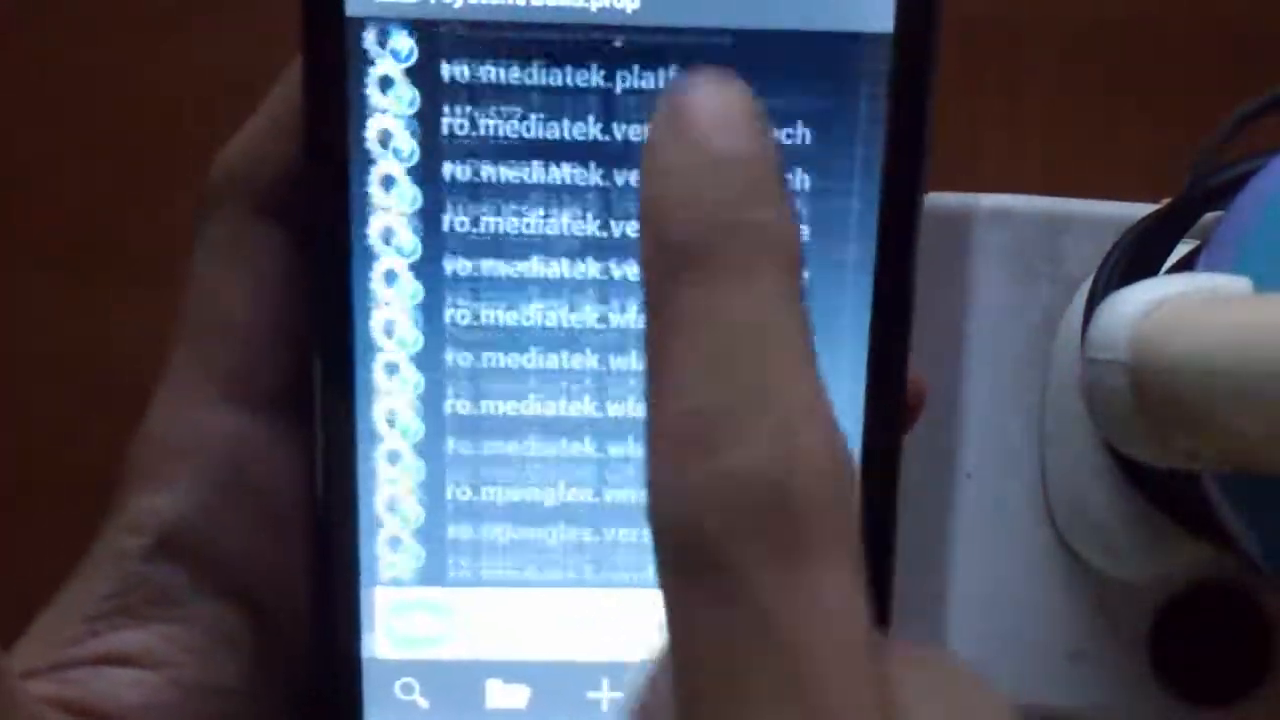
pyautogui.scroll(-3)
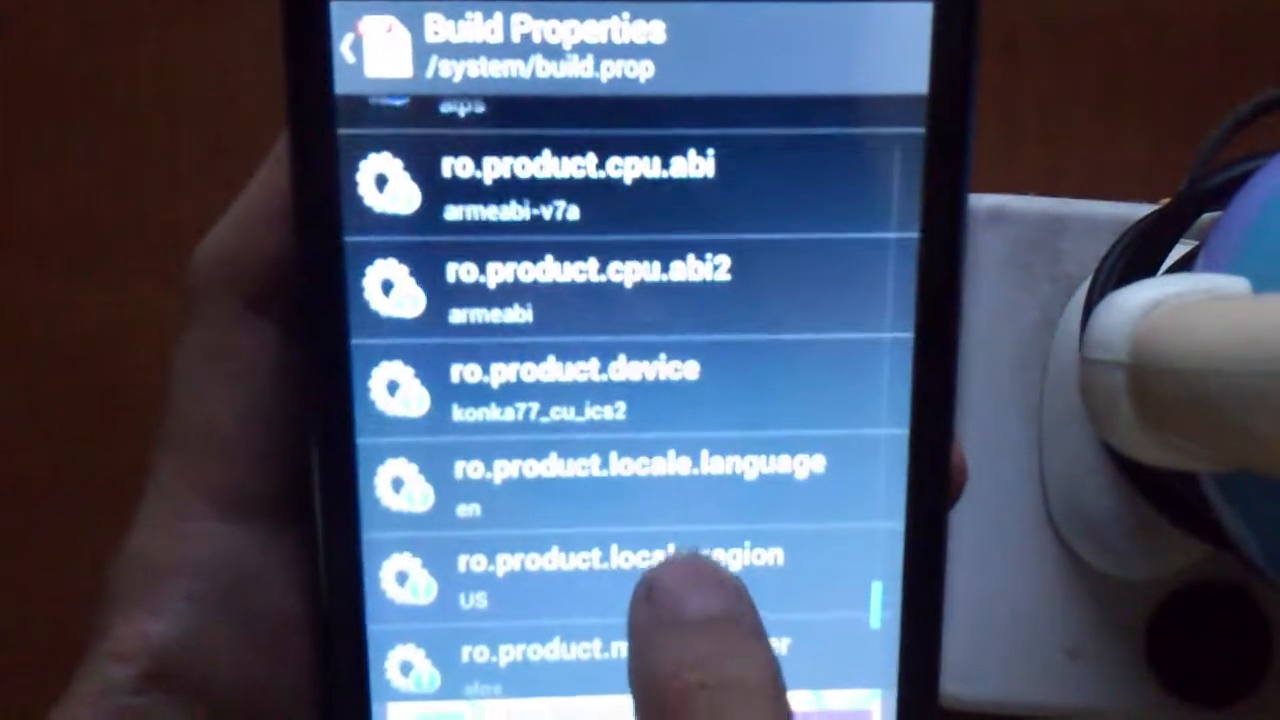
pyautogui.scroll(-3)
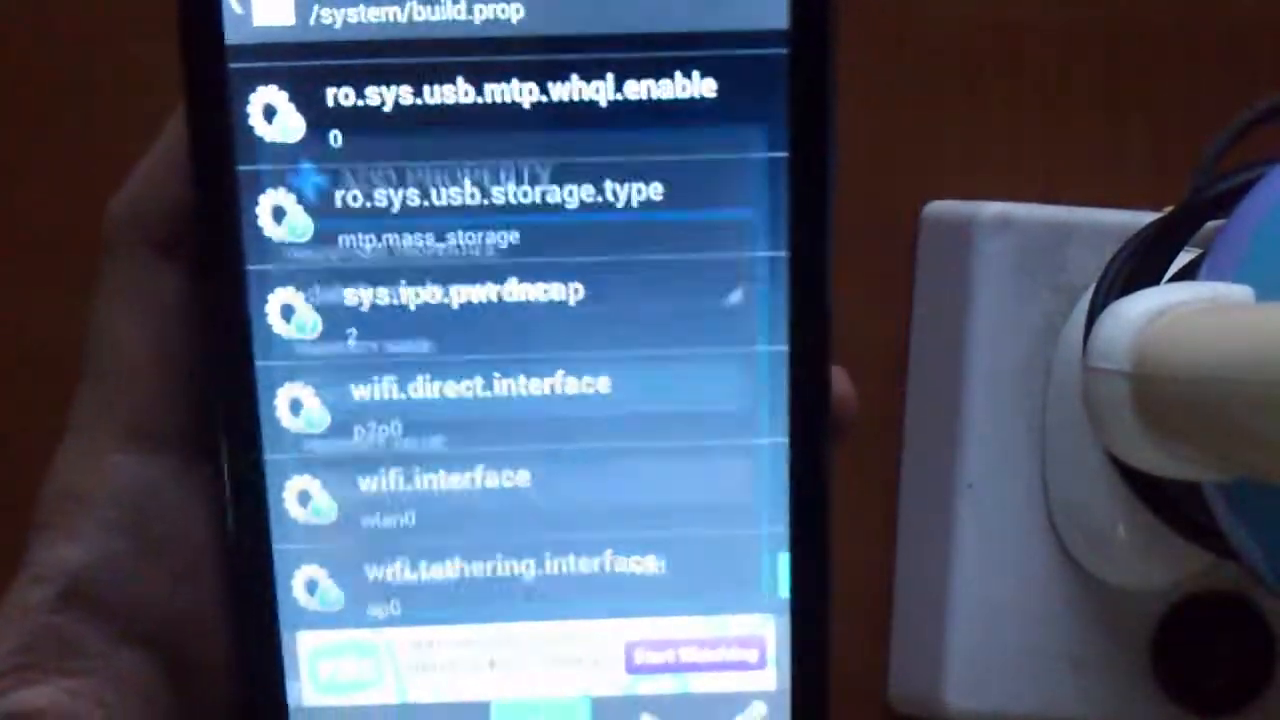
# Step: Add a new build property named ro.sf.lcd_density with value 180
pyautogui.click(568, 704)
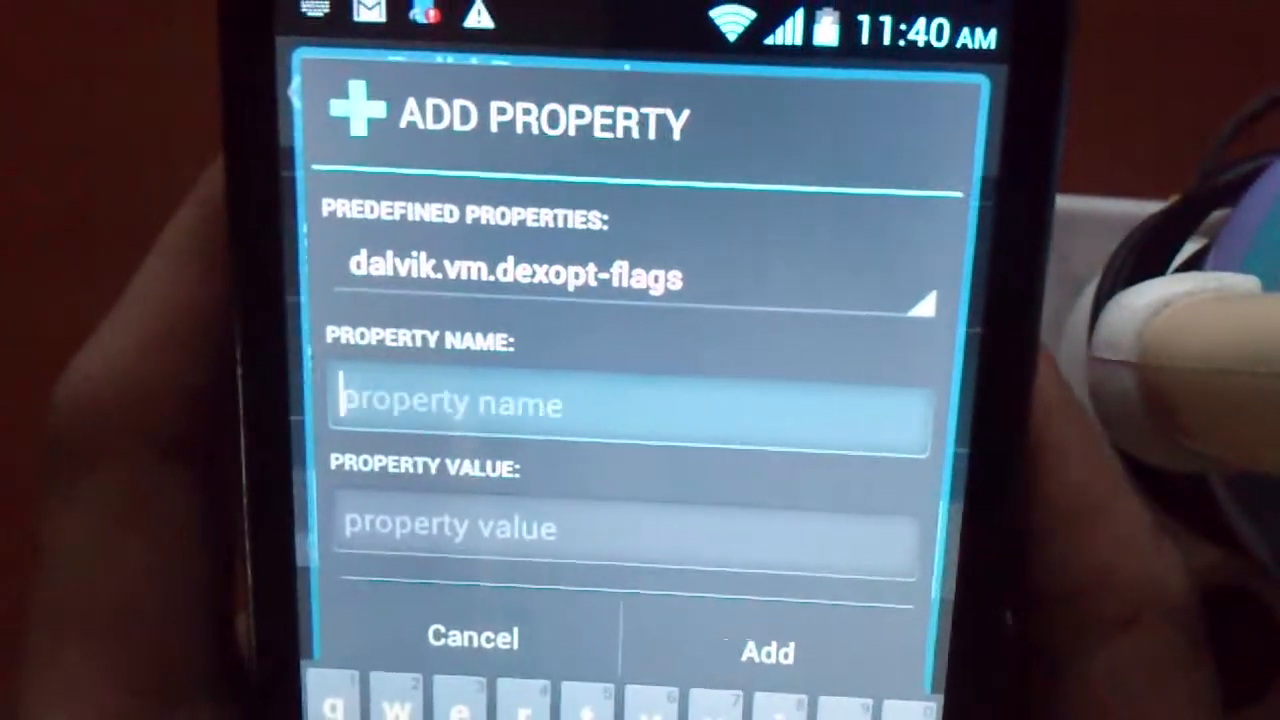
pyautogui.write('rd')
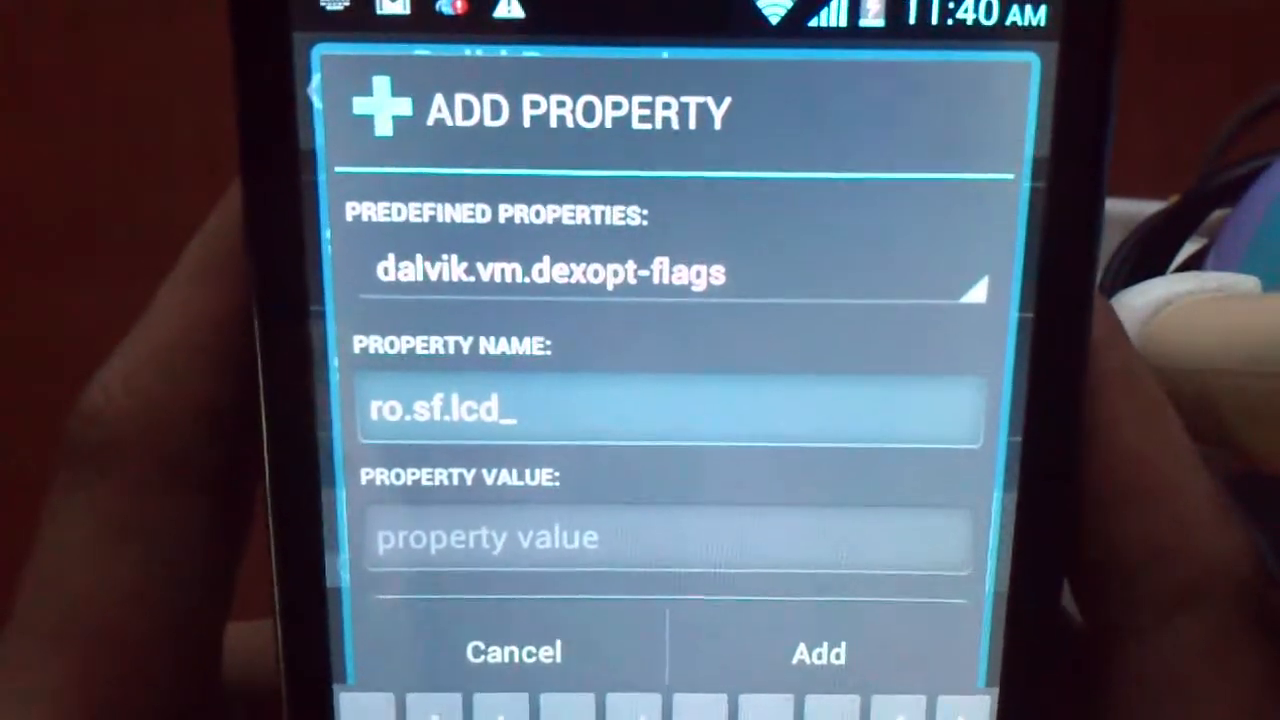
pyautogui.write('density')
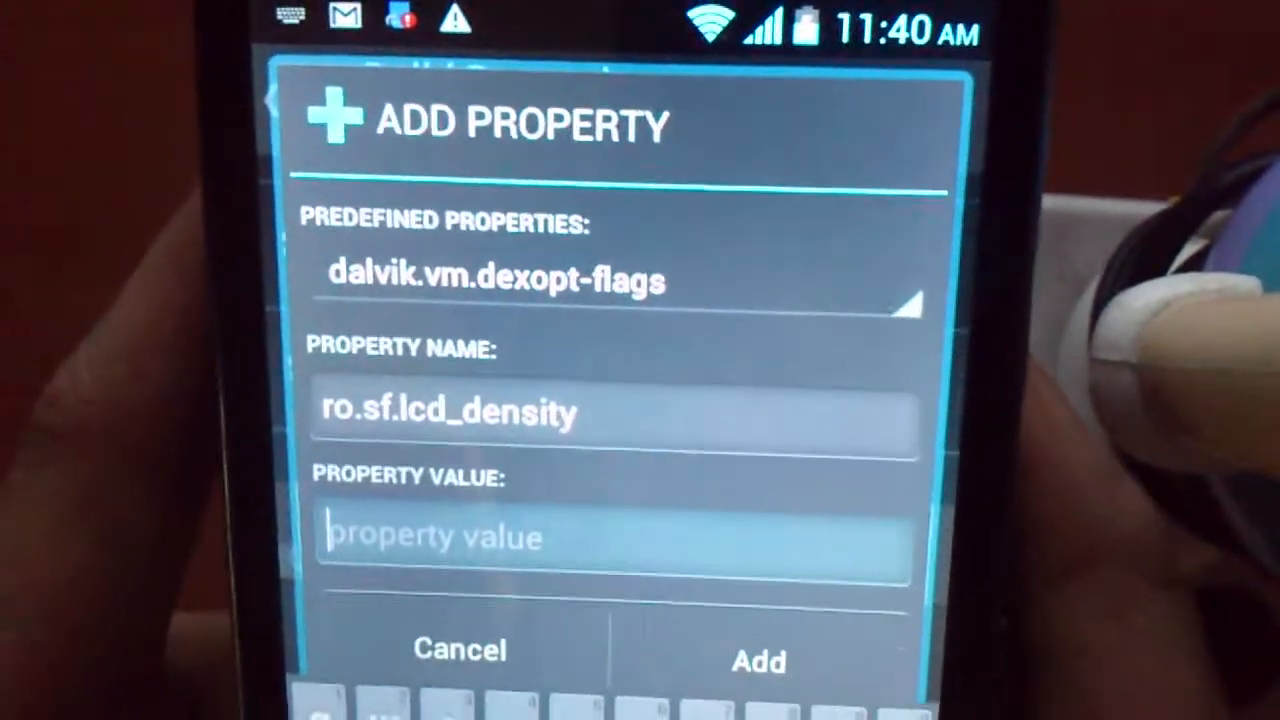
pyautogui.write('180')
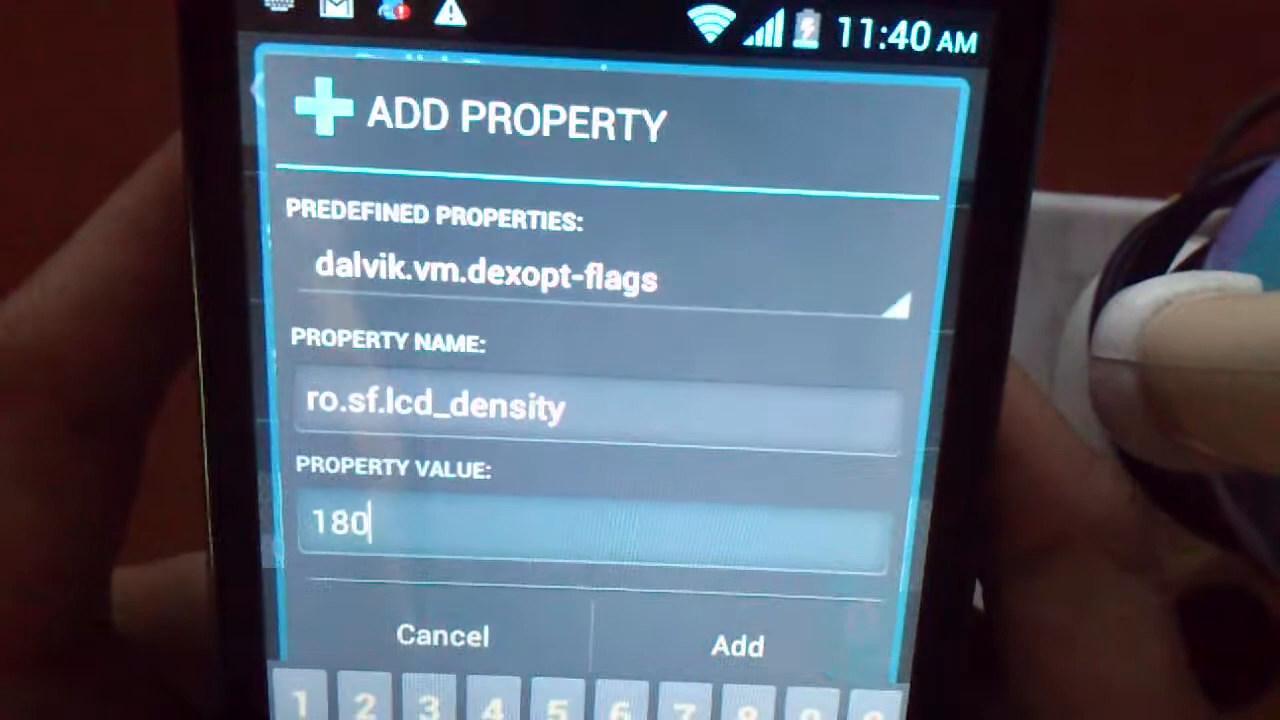
pyautogui.click(736, 644)
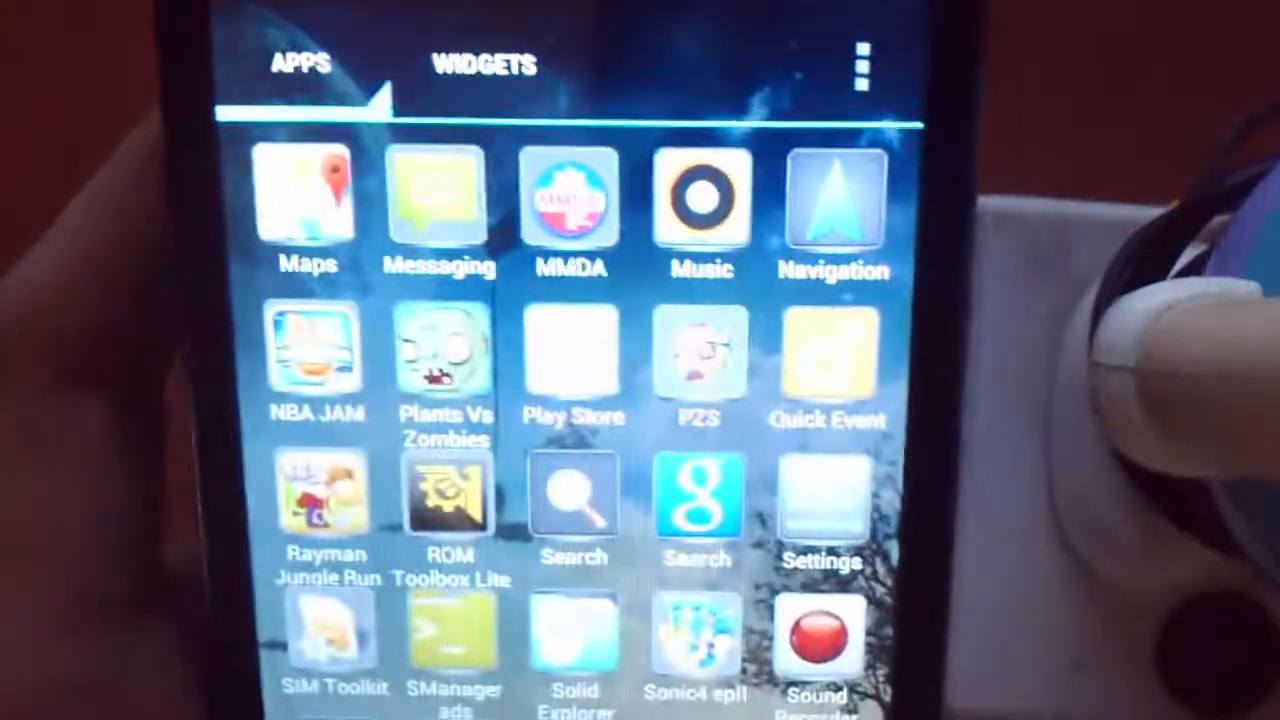
# Step: Launch Play Store from the app drawer and accept the Google Play Terms of Service
pyautogui.click(572, 360)
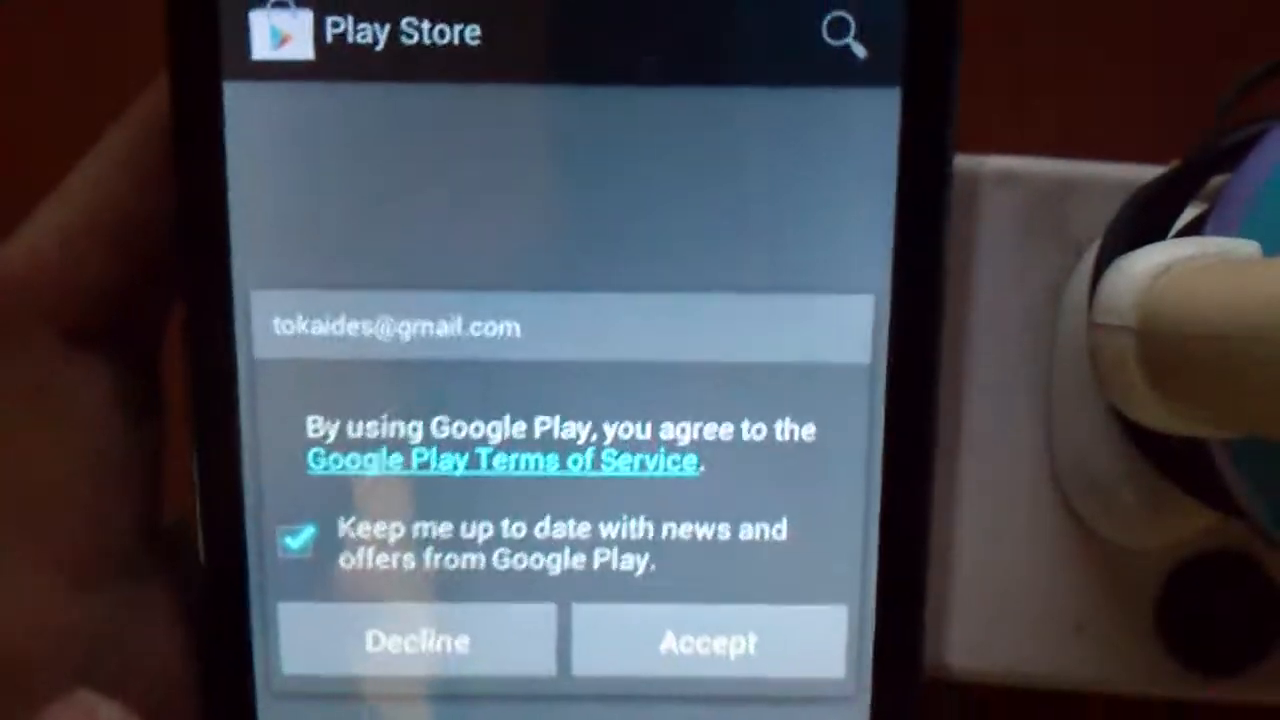
pyautogui.click(708, 642)
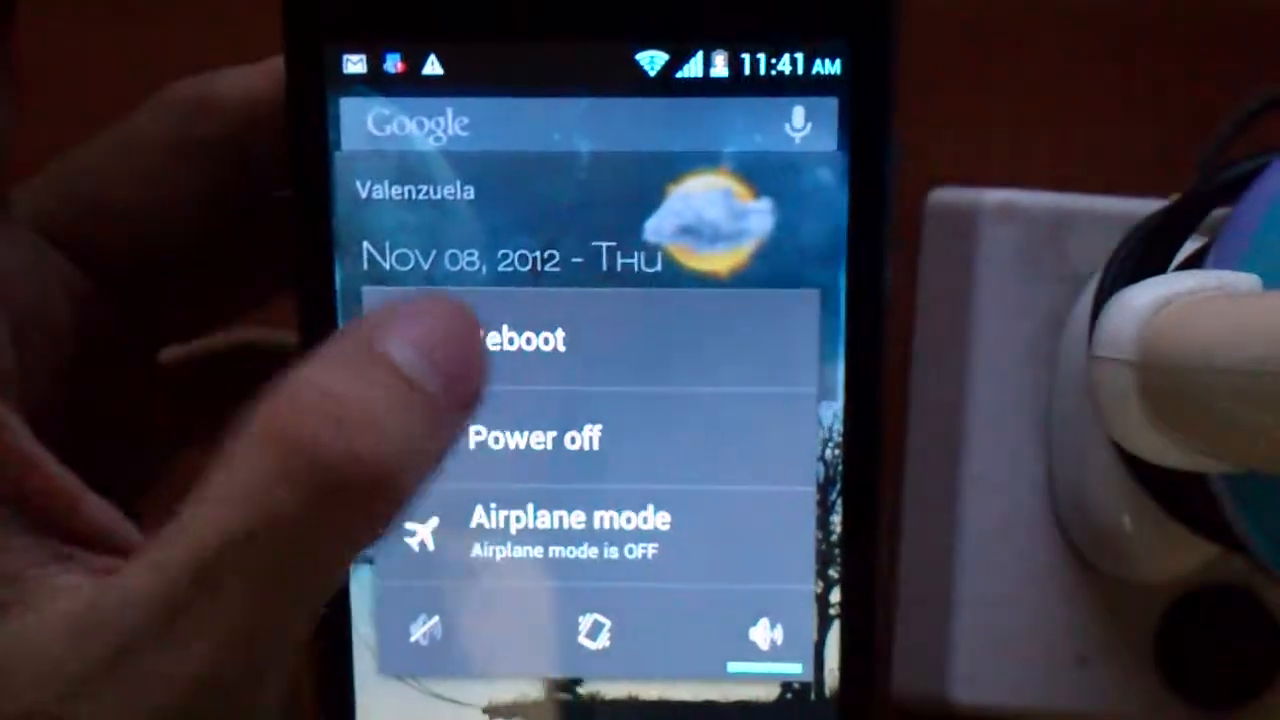
# Step: Reboot the phone from the power menu so the new density applies
pyautogui.click(532, 438)
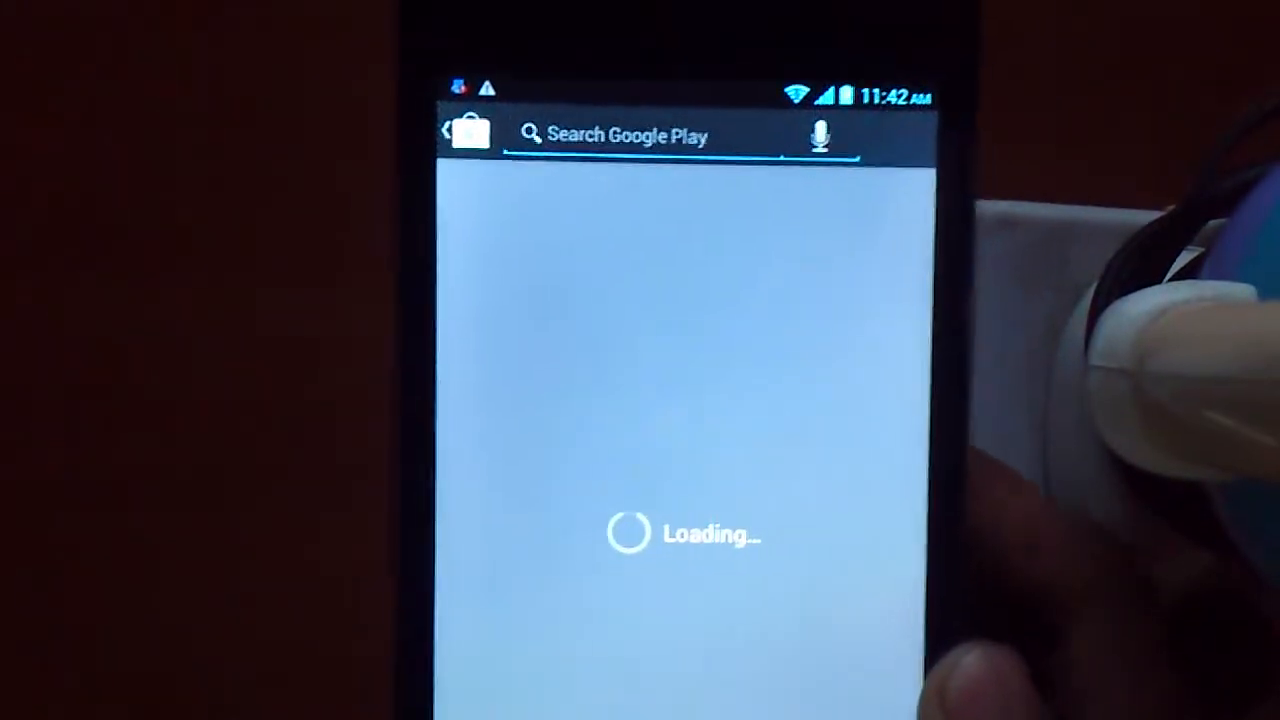
# Step: Search Play Store for 'astro' and pick a result from the matching apps
pyautogui.write('astro')
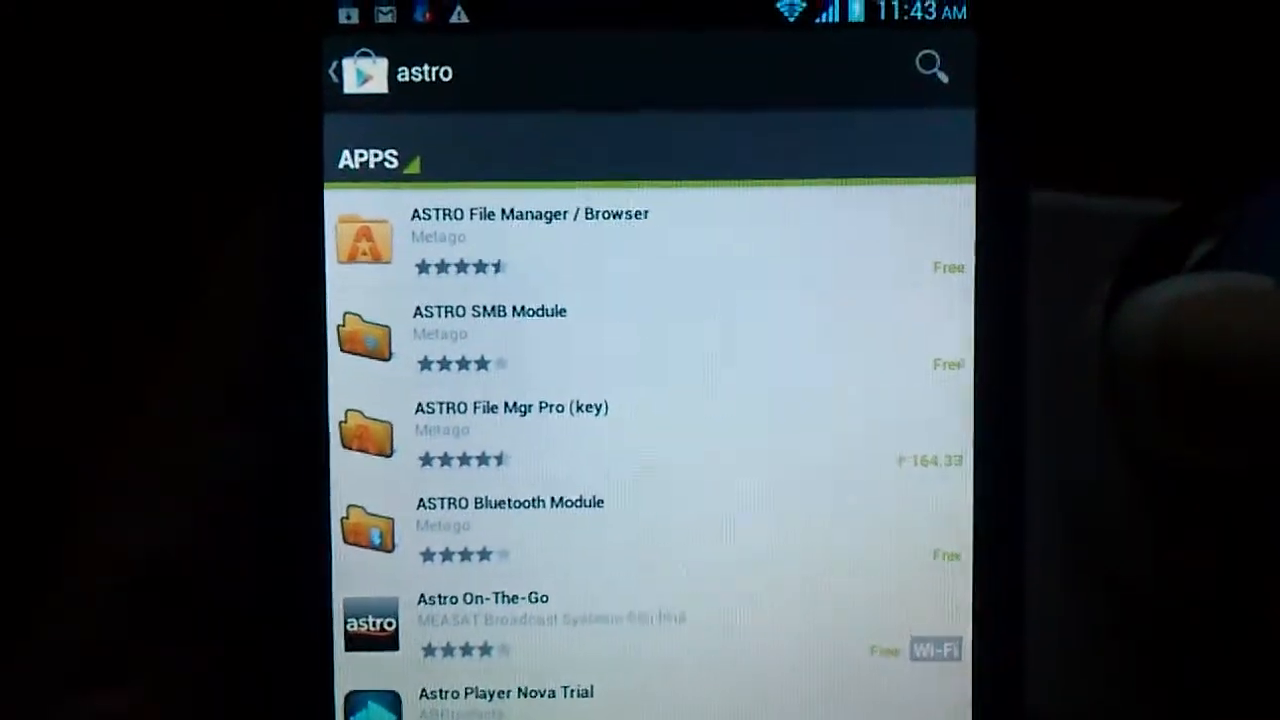
pyautogui.click(344, 68)
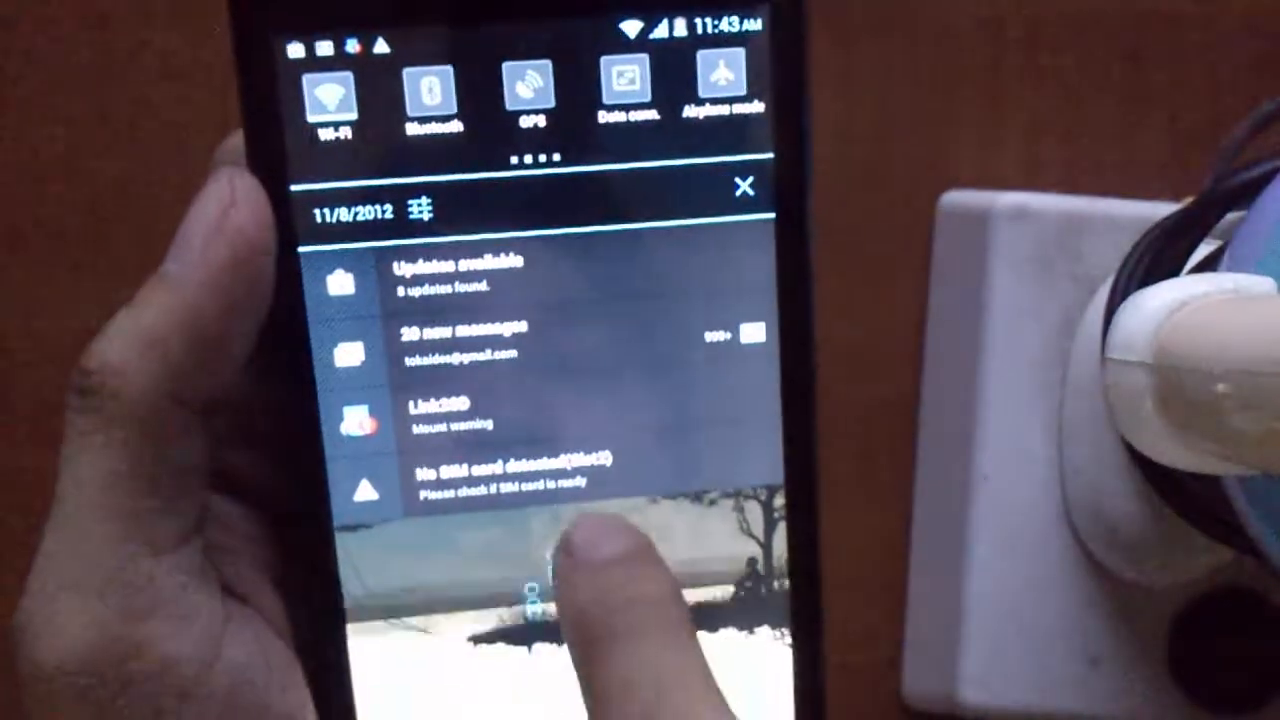
# Step: Dismiss the notifications panel to get back to the home screen
pyautogui.click(744, 188)
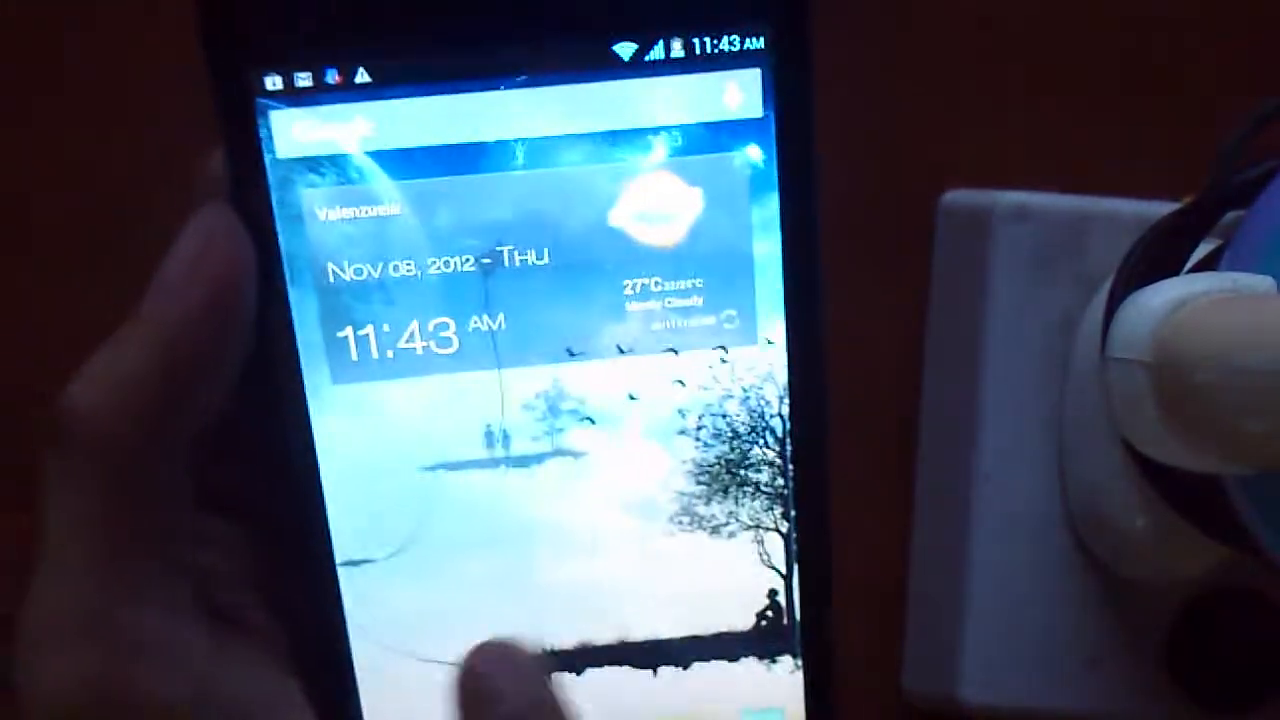